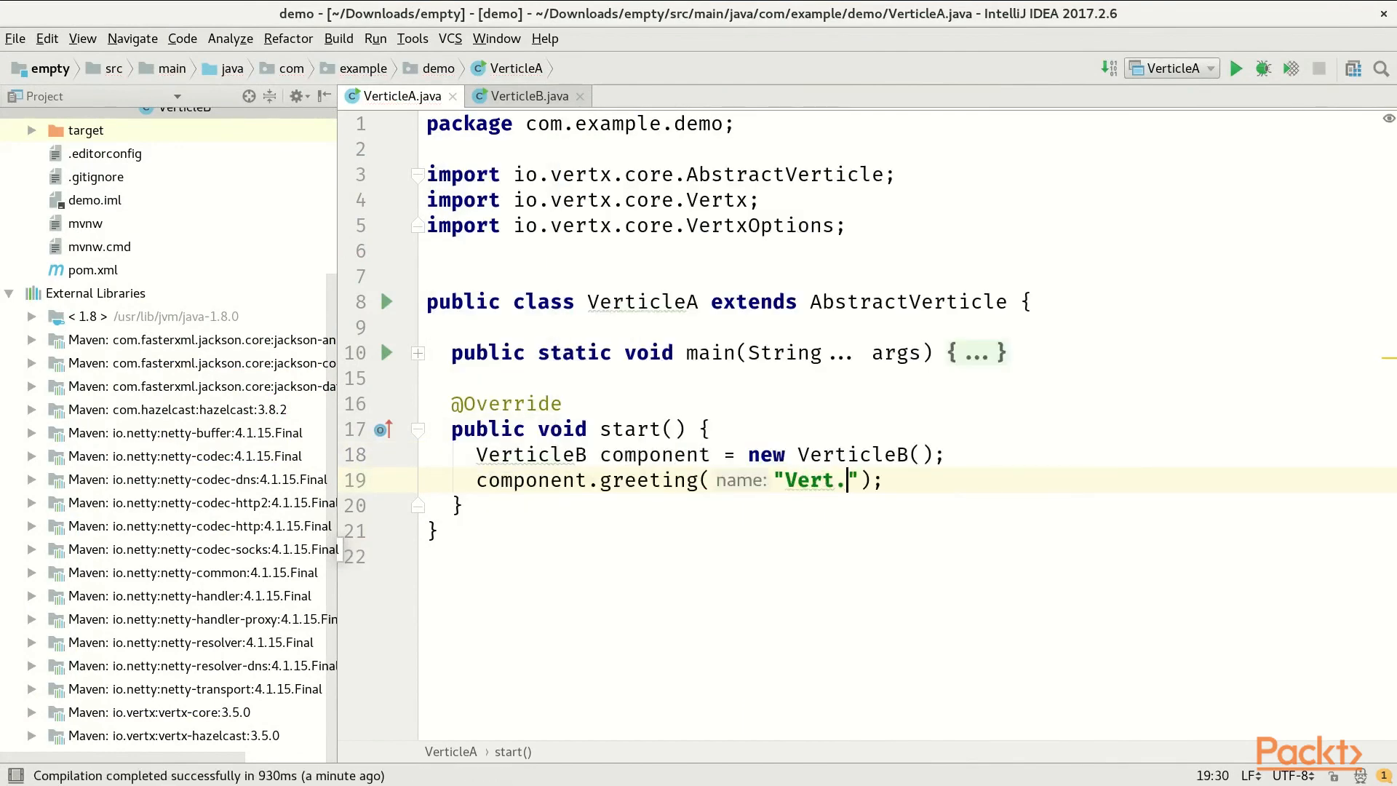
Finish the "Vert.x" greeting argument and run VerticleA to see "Hello Vert.x!" in the console.
text(x)
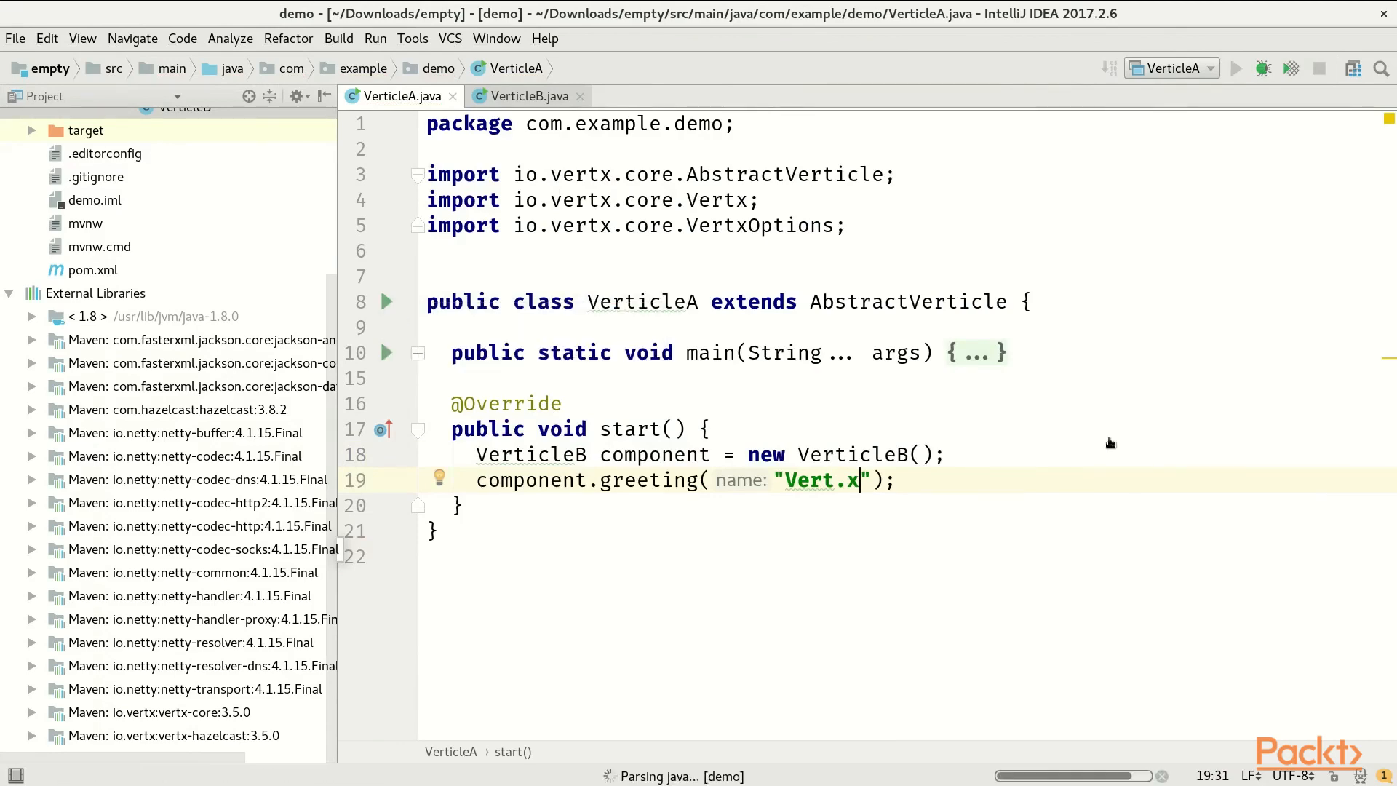
click(1239, 68)
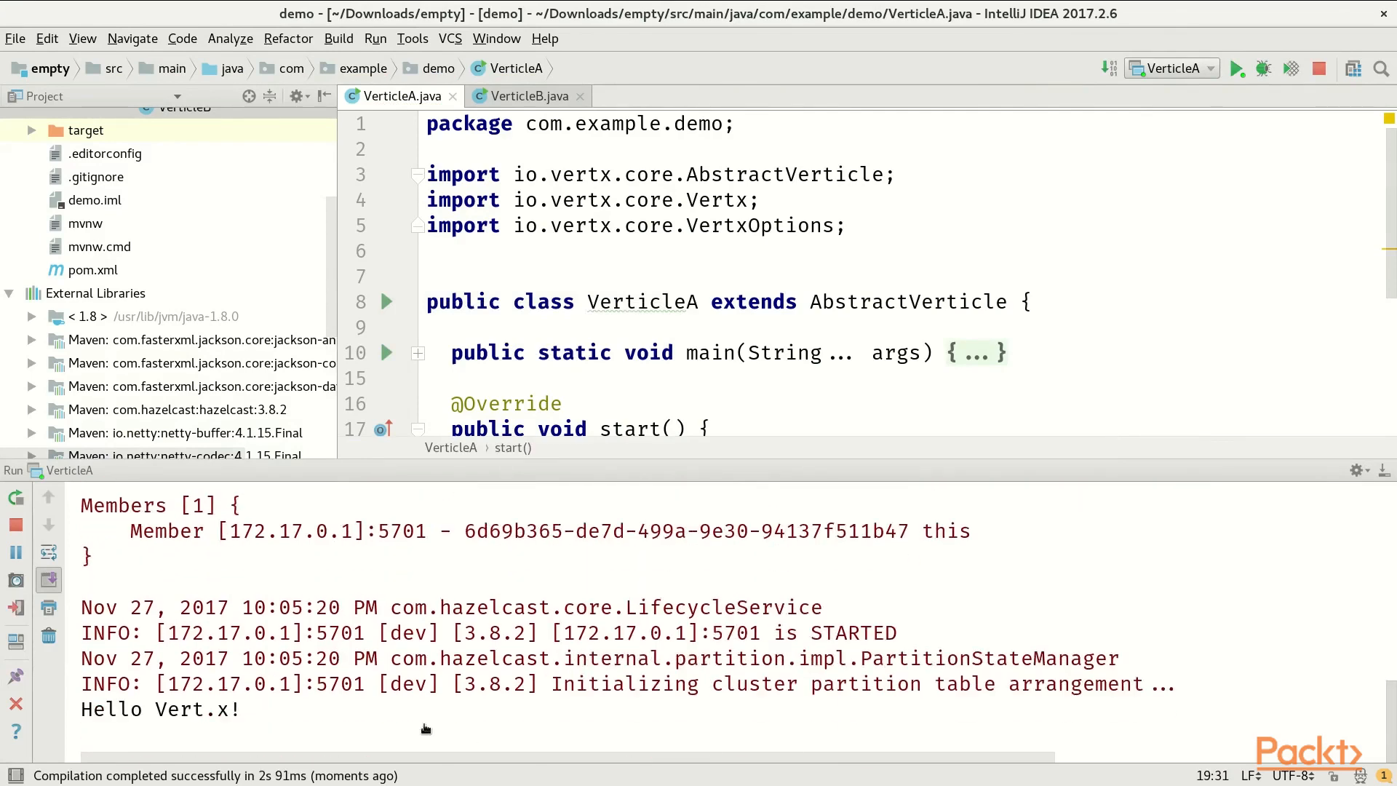
mouse_move(922, 358)
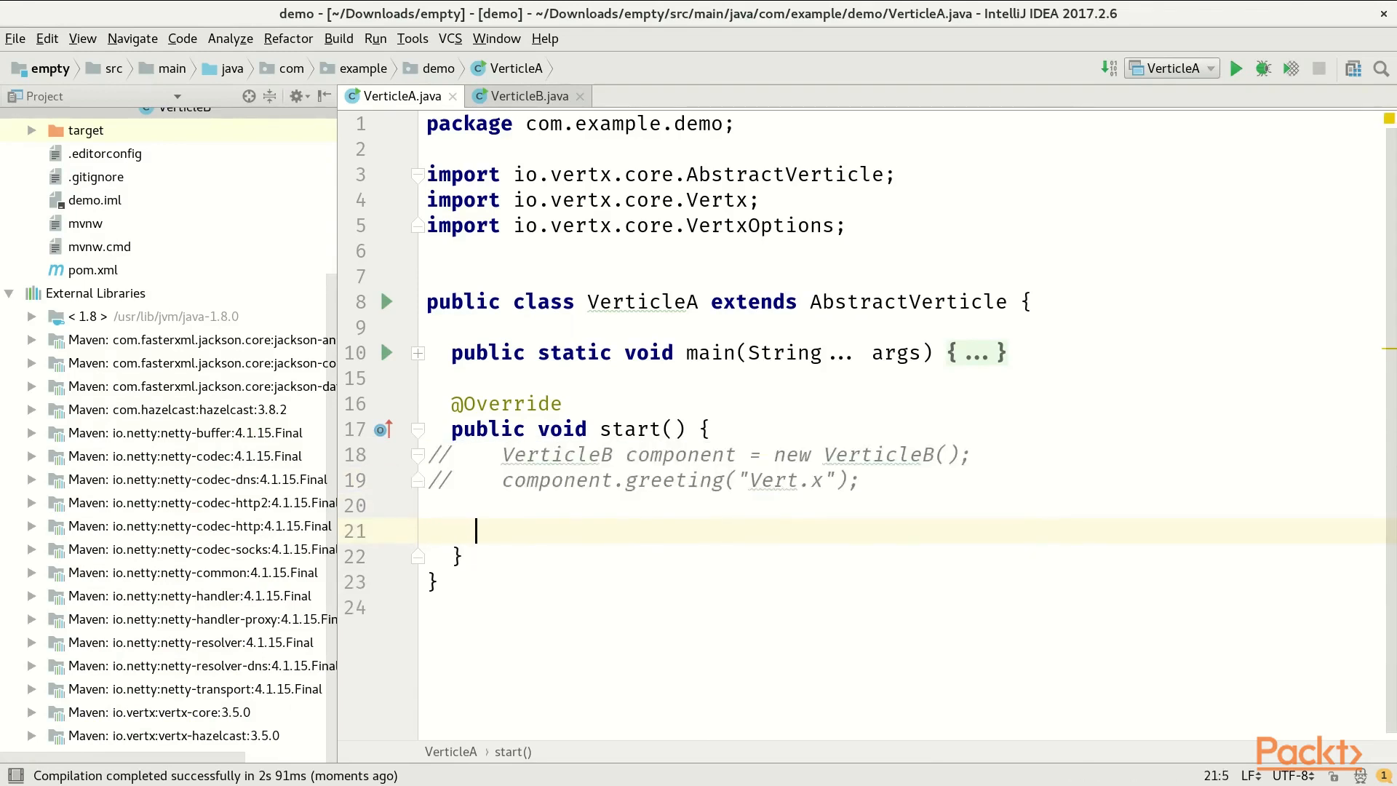
Deploy a new VerticleB with vertx.deployVerticle and a deployed -> { } completion handler.
text(v)
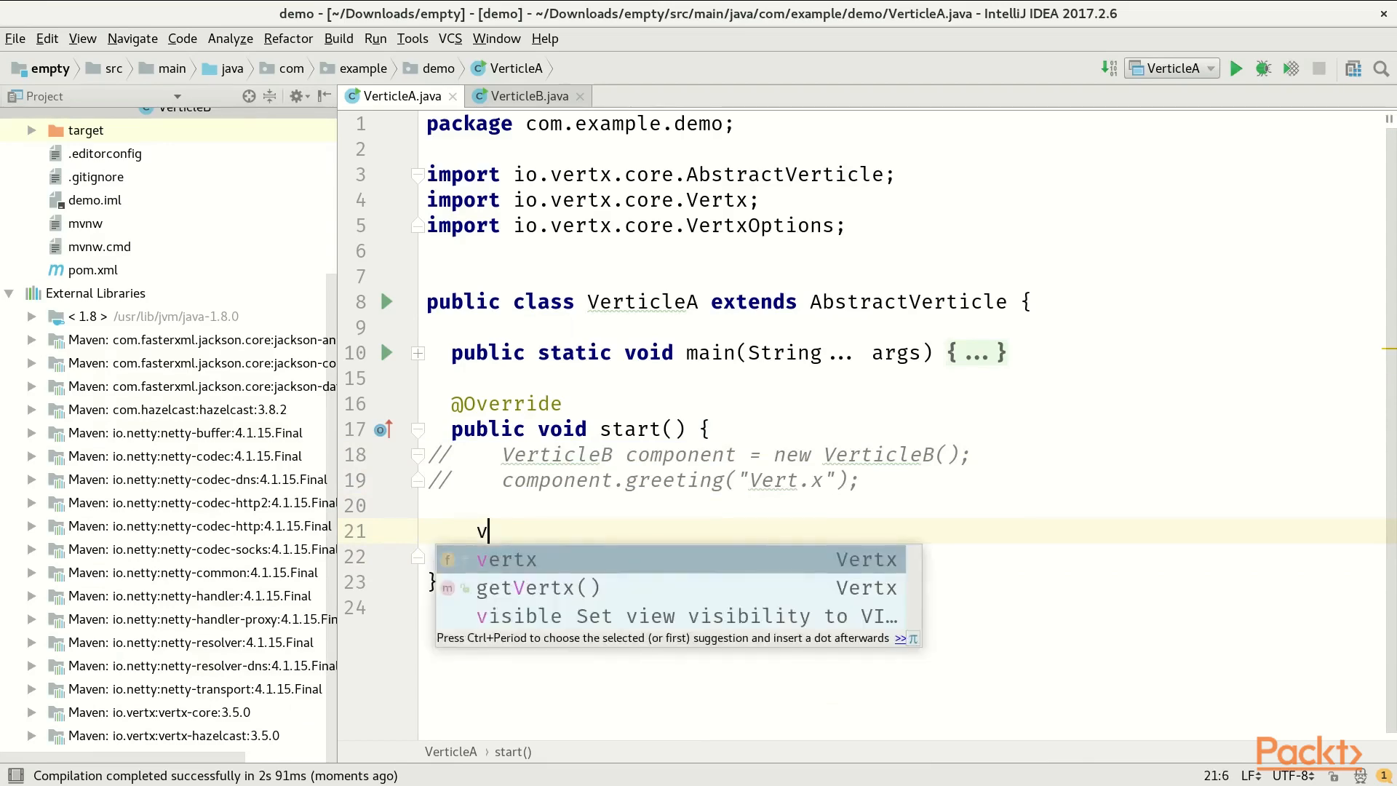
text(ertx.deployVerticle();)
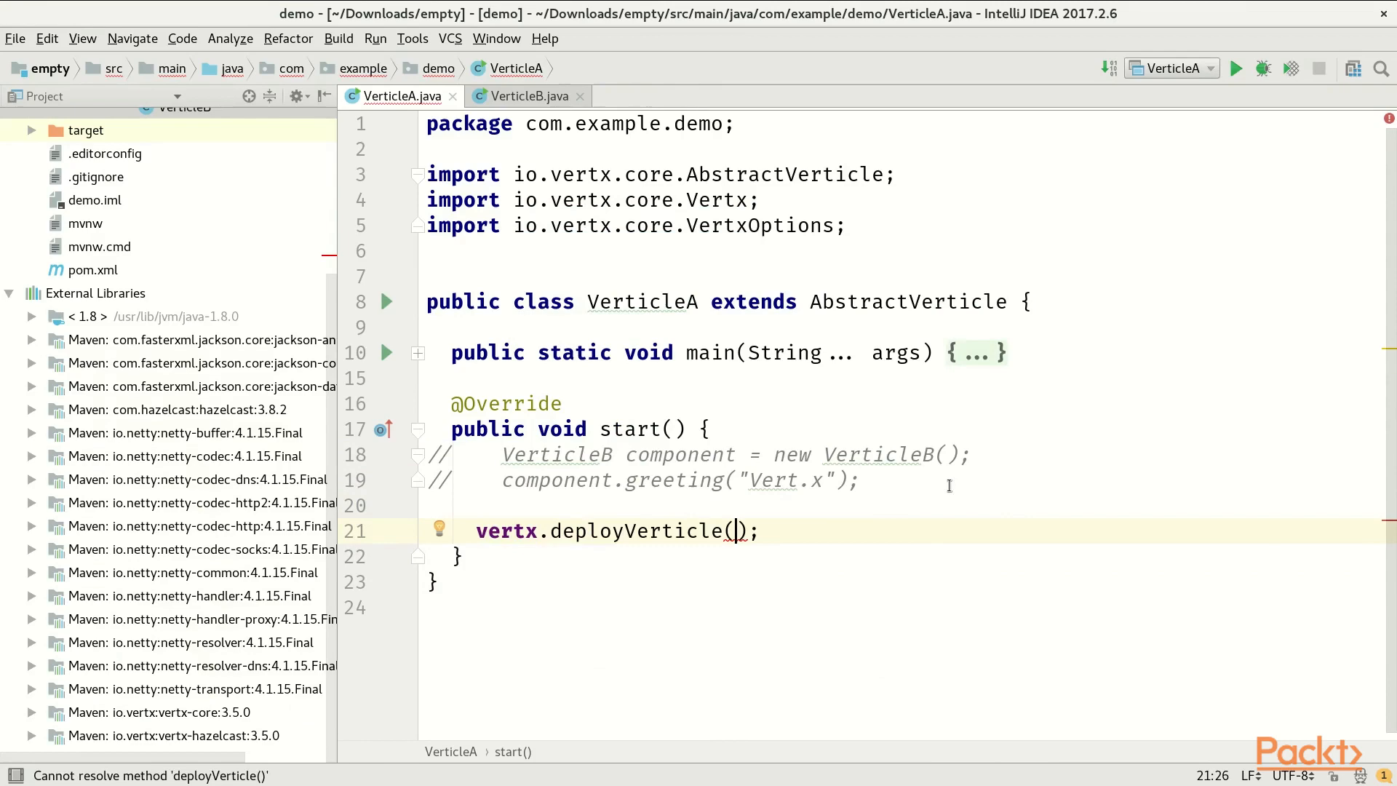
text(new VerticleB())
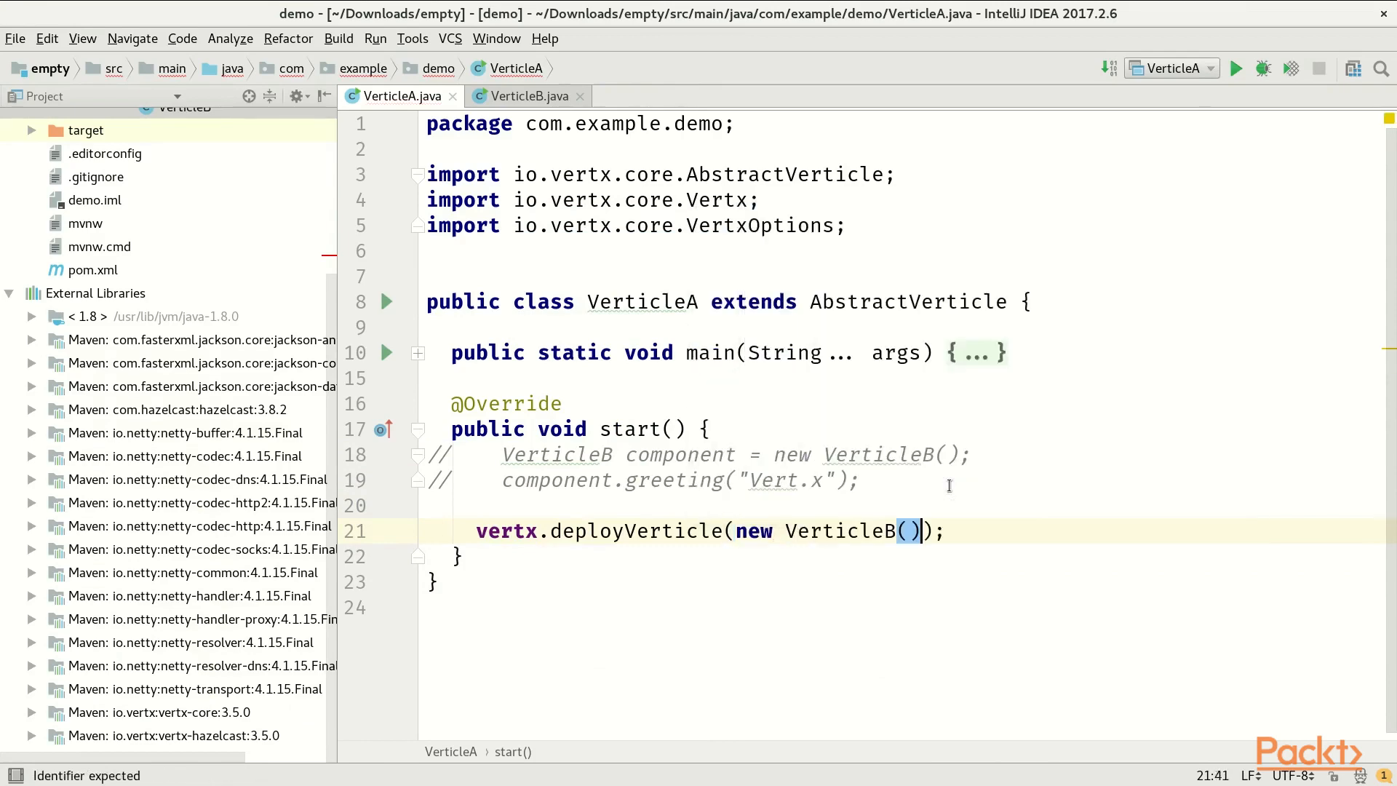
text(, deployed ->)
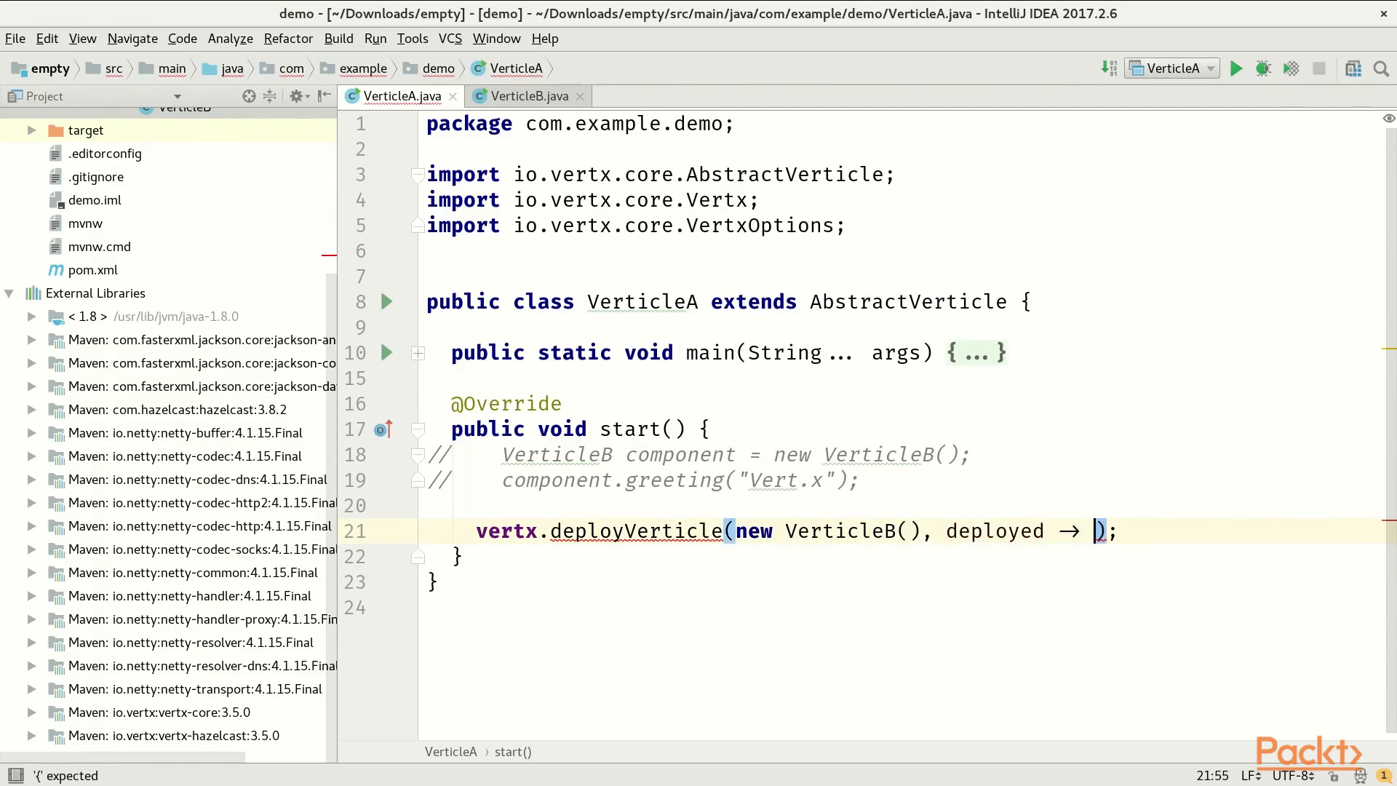
text({)
text(vertx.eventBus().)
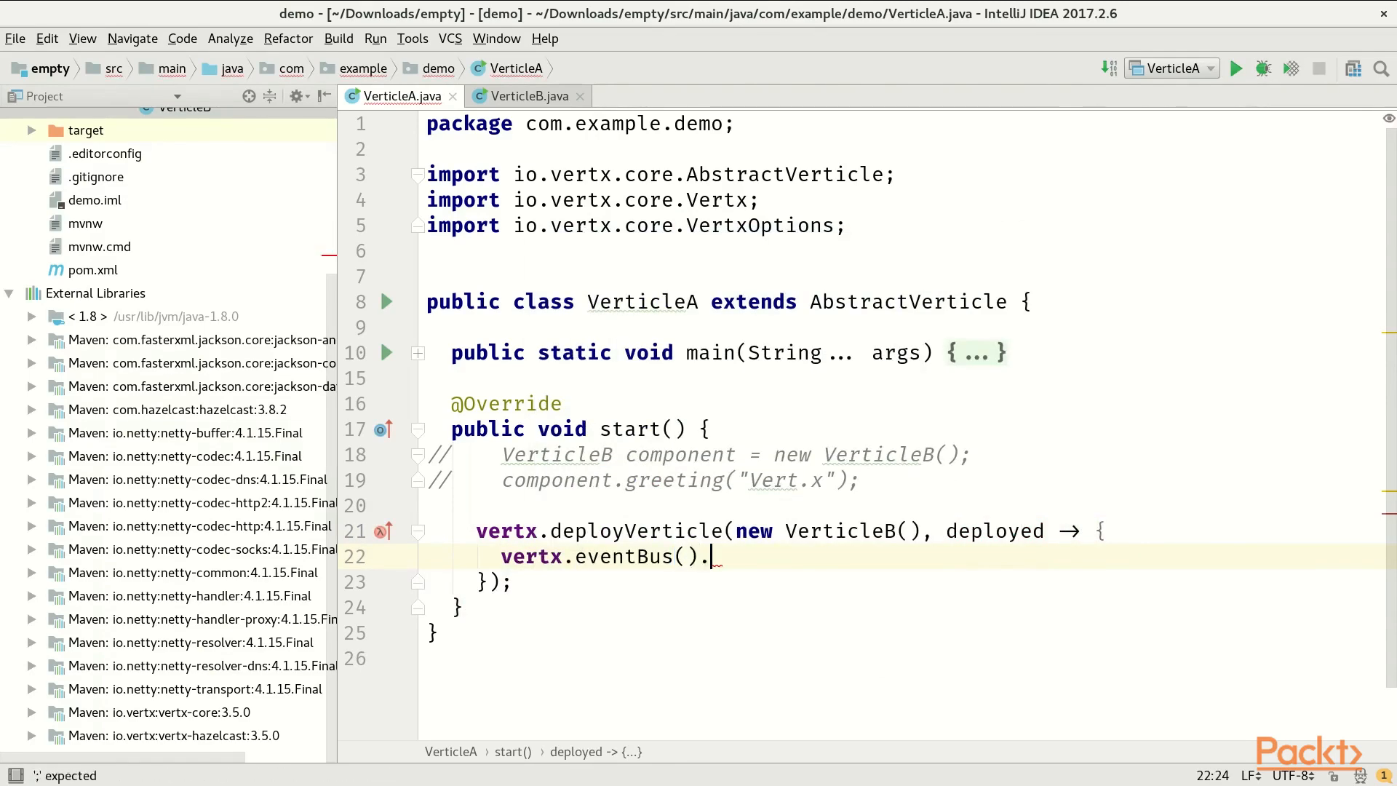
Inside the handler, send "Vert.x" to the "greetings" event-bus address.
text(send())
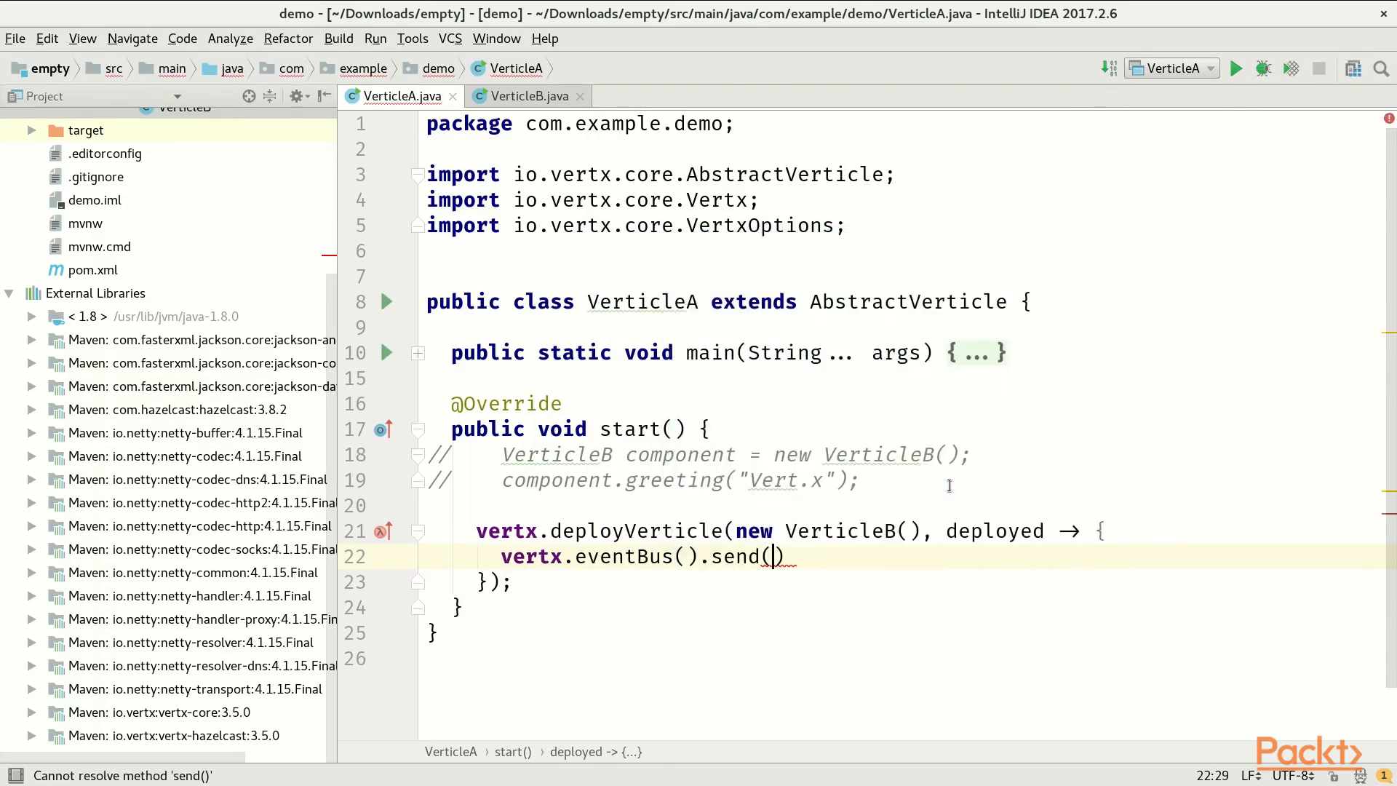
text("greet")
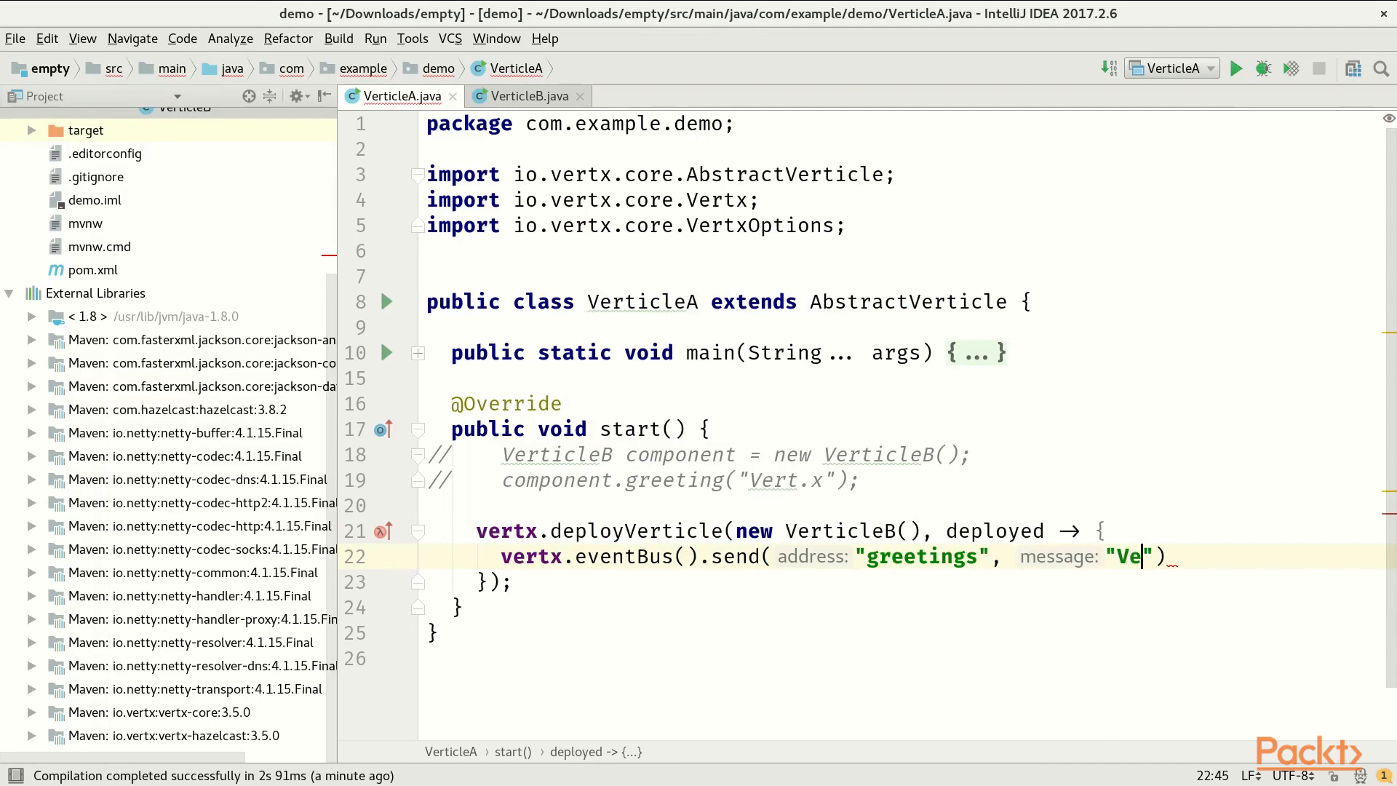
text(rt.x)
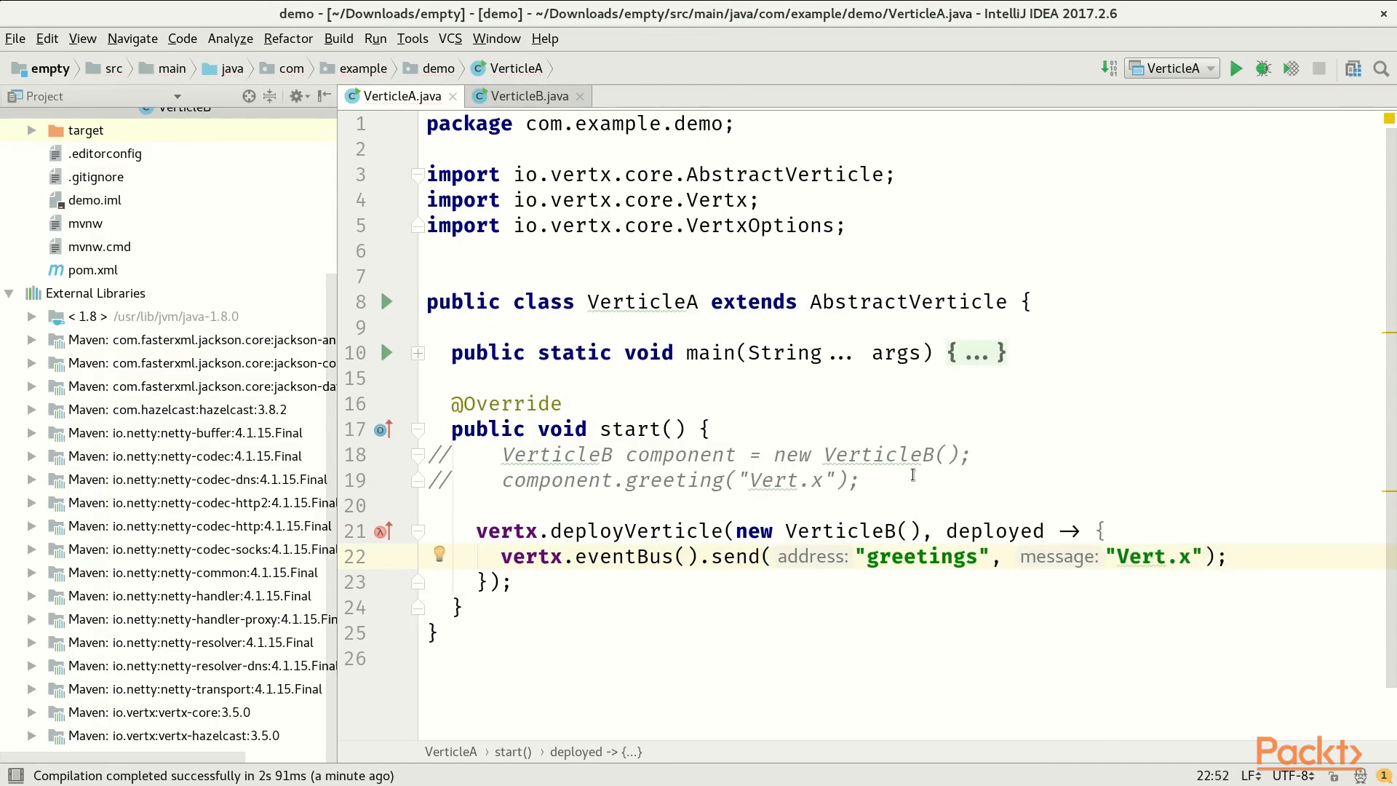
Run the event-bus version of VerticleA and confirm "Hello Vert.x!" still prints.
click(1240, 69)
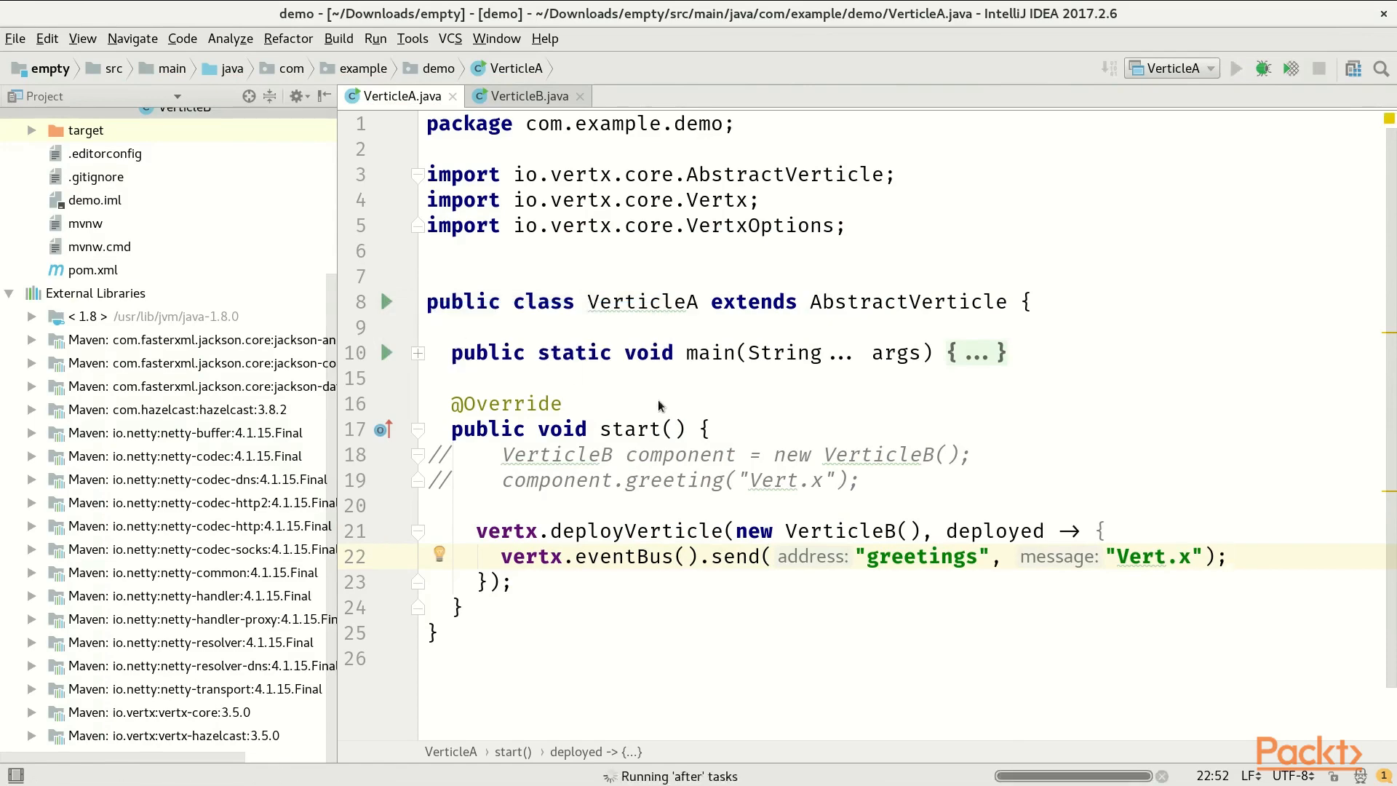
click(1237, 68)
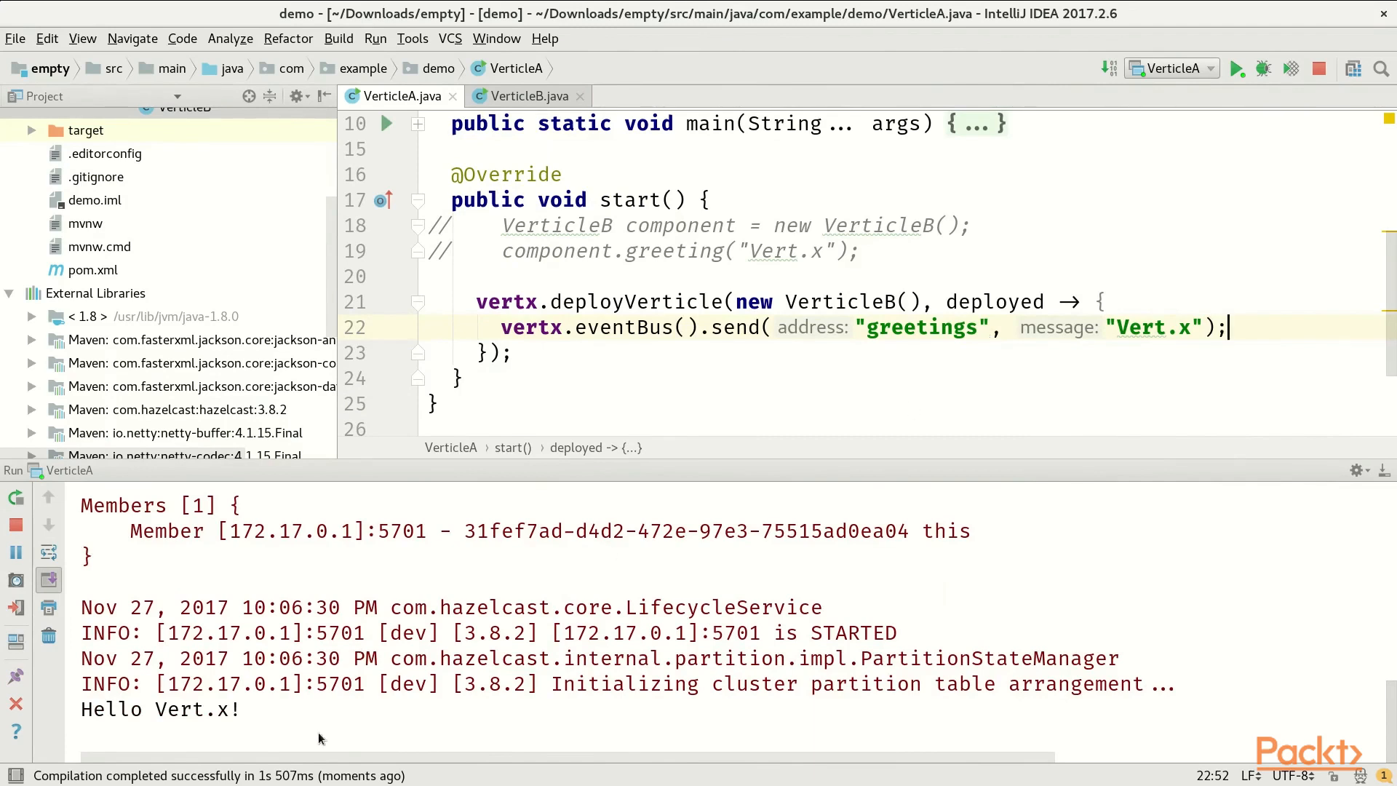
mouse_move(193, 743)
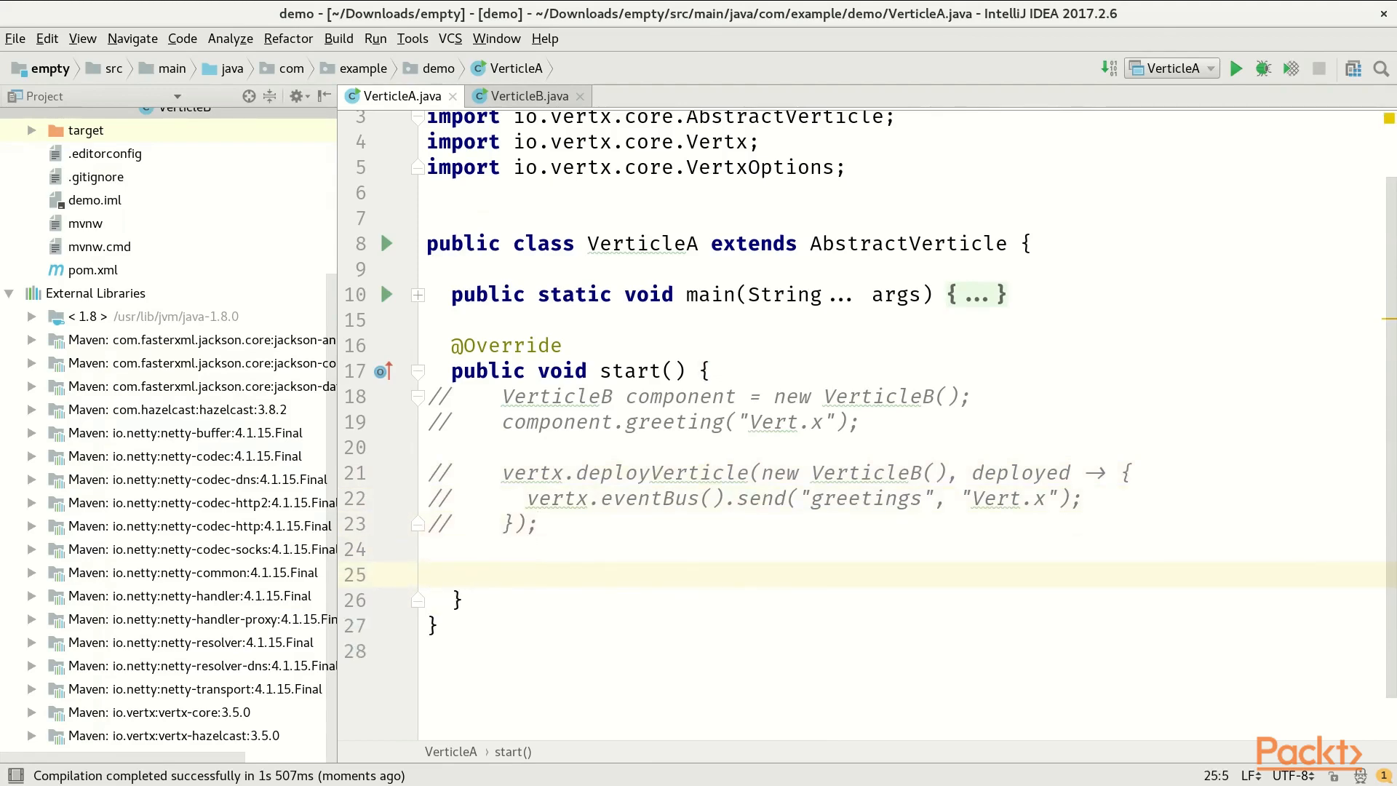
Write vertx.eventBus().send( in VerticleA for messaging the separately running VerticleB.
text(vertx.eventBus().send()
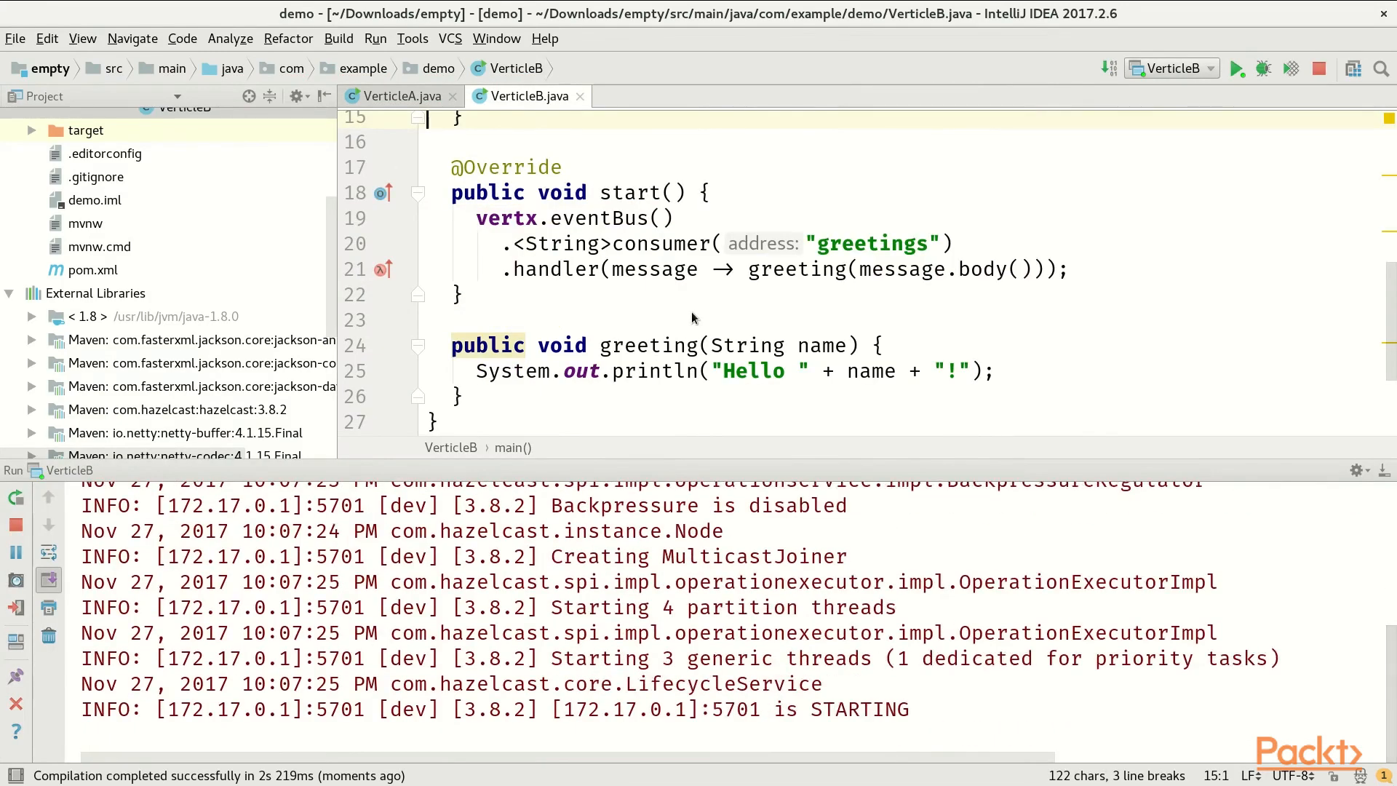
Select the VerticleA run configuration and launch it as a second clustered process beside VerticleB.
click(1209, 67)
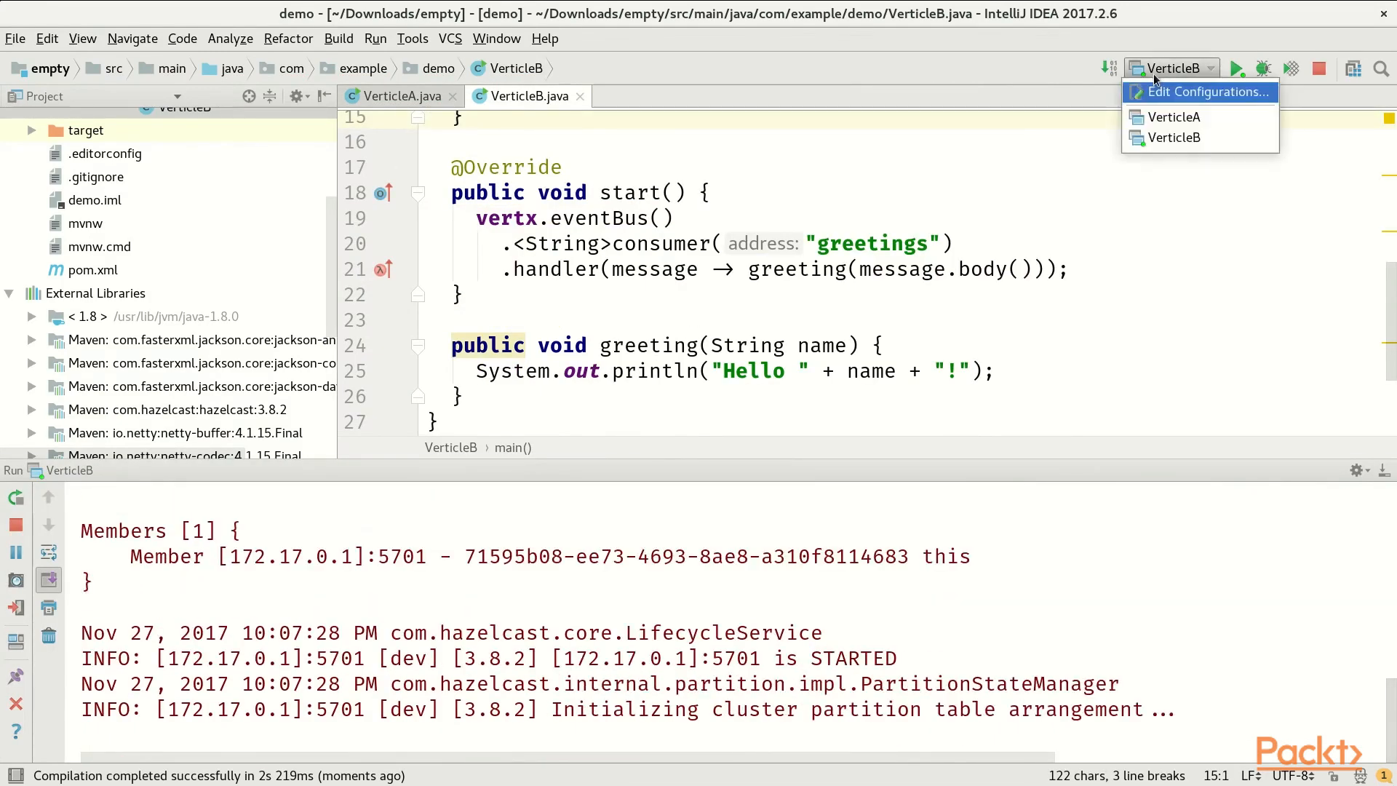
click(1174, 117)
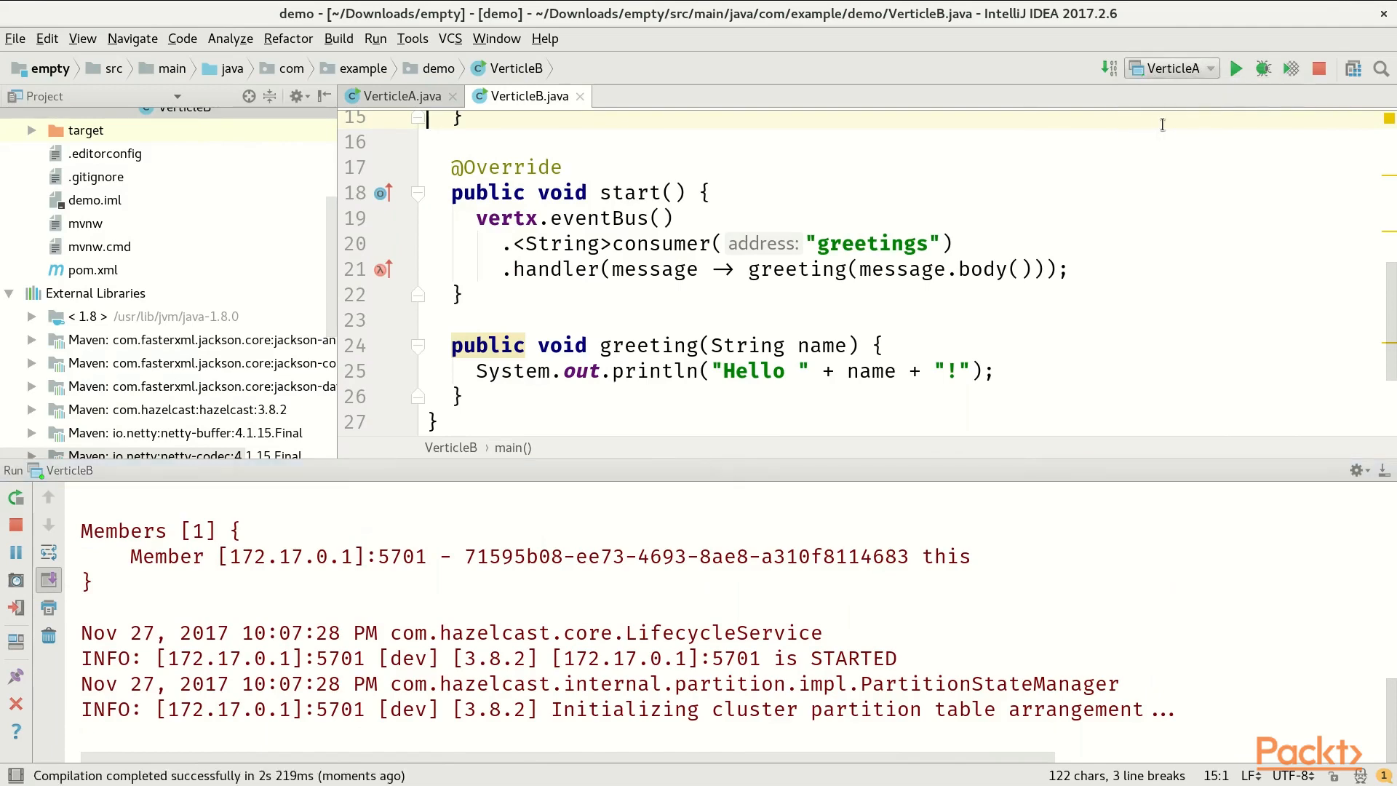
click(1236, 69)
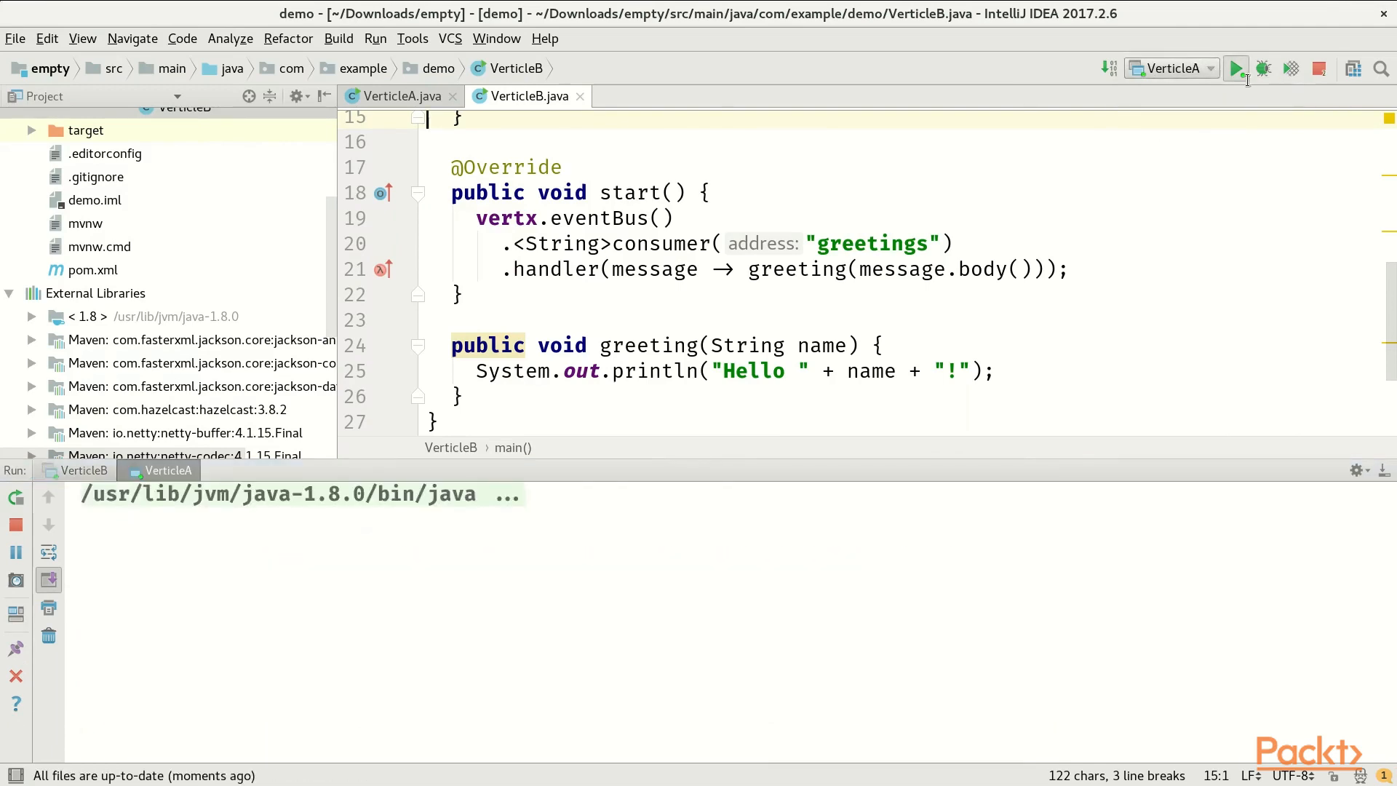
click(1236, 69)
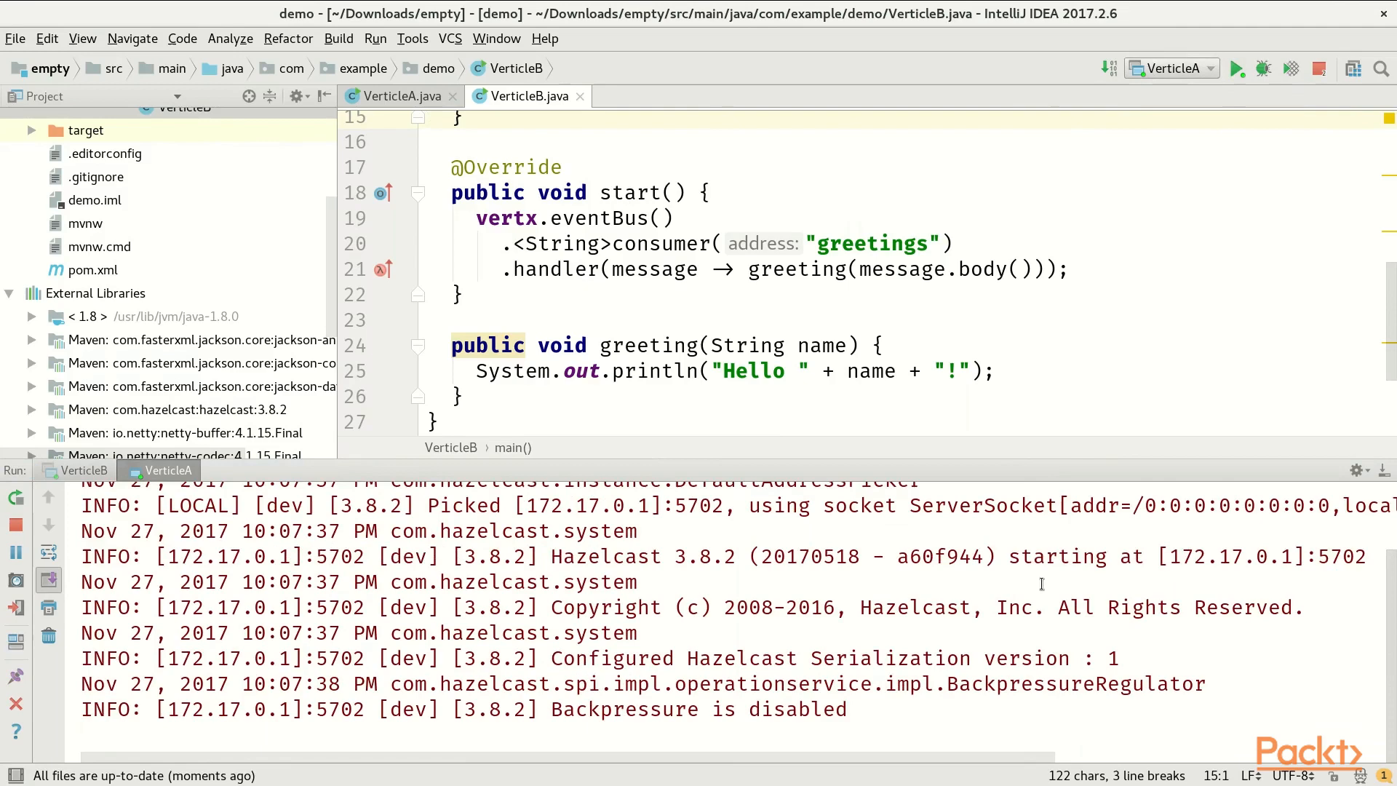